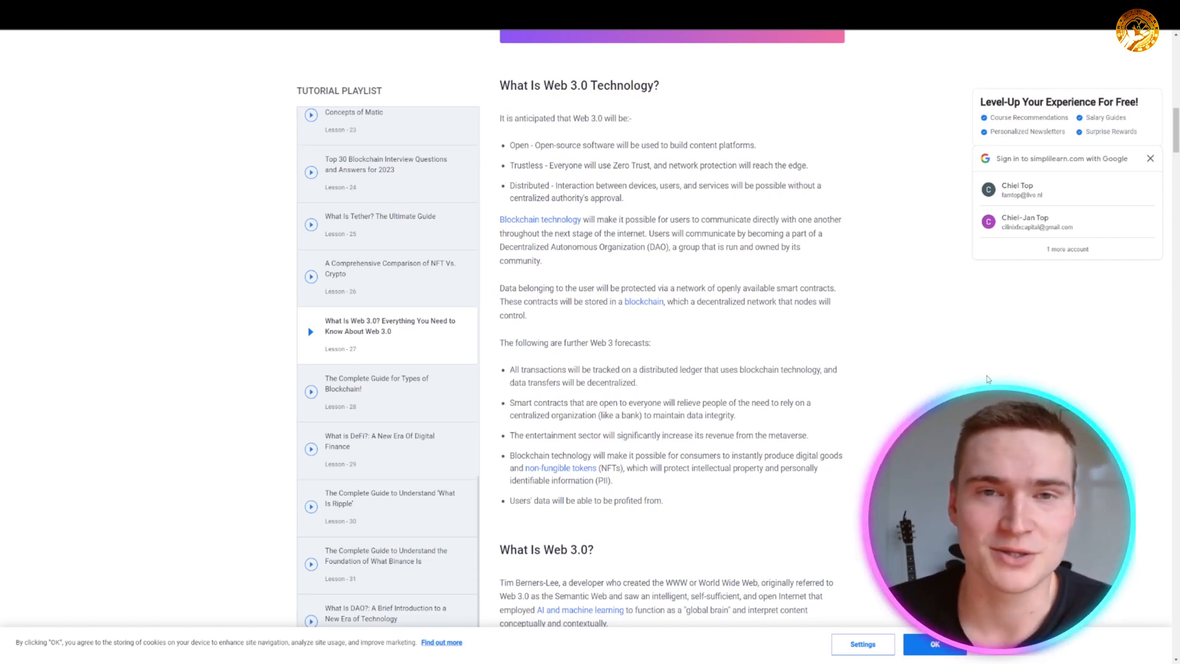
scroll("down", 3)
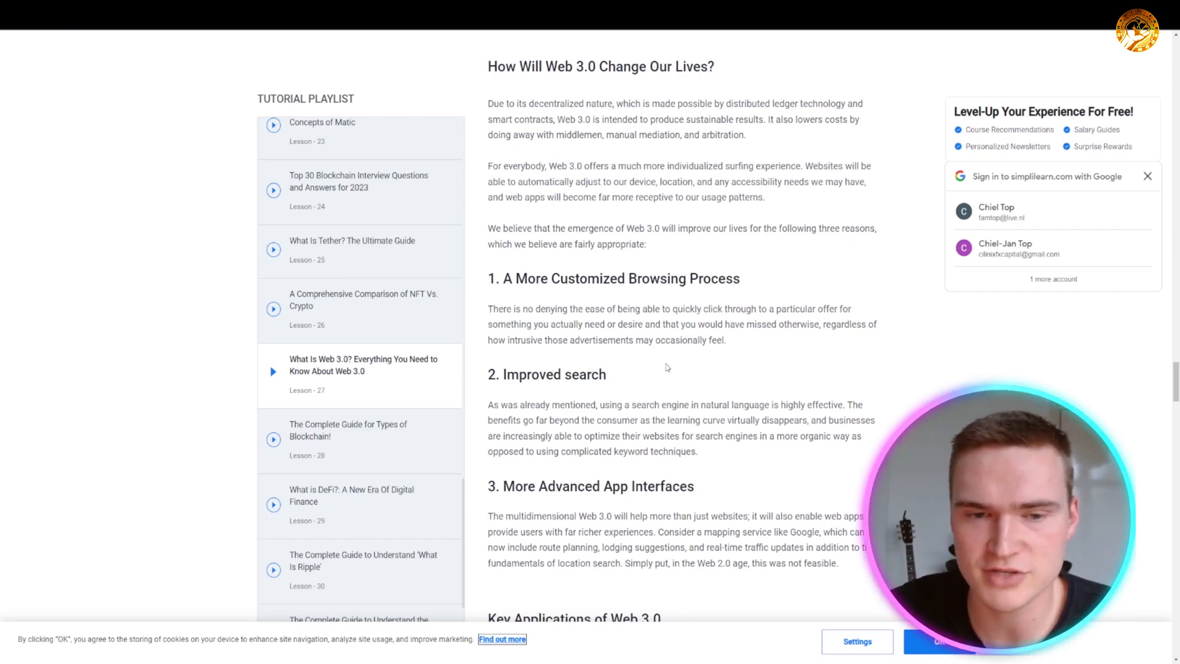
scroll("down", 3)
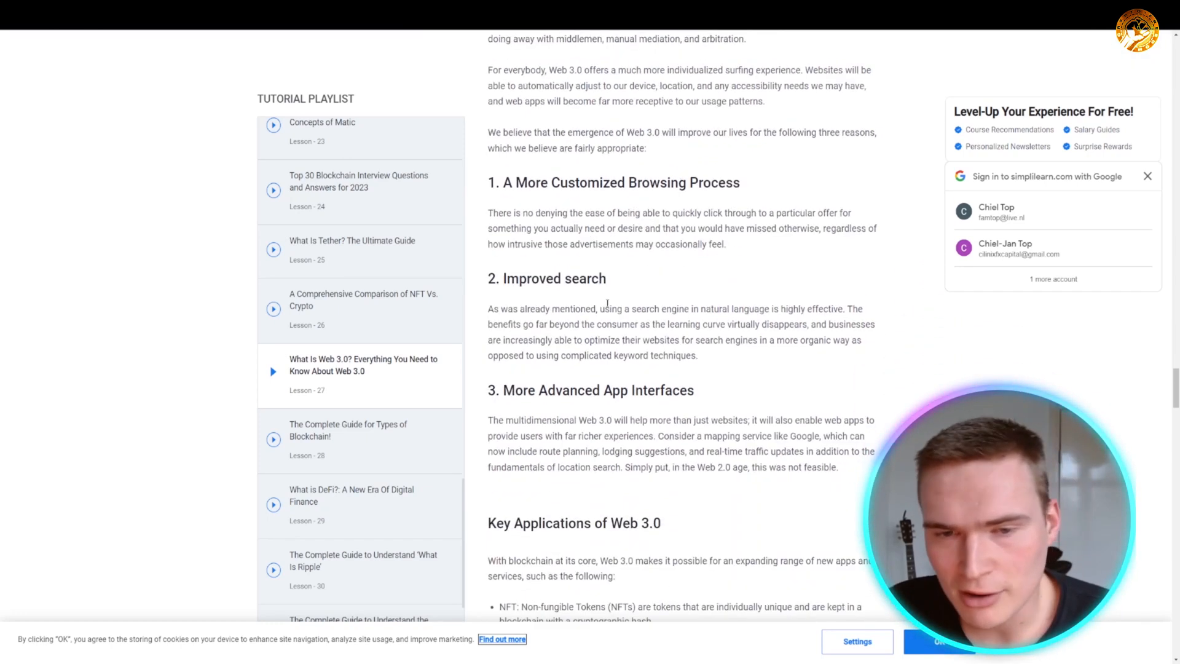
scroll("down", 3)
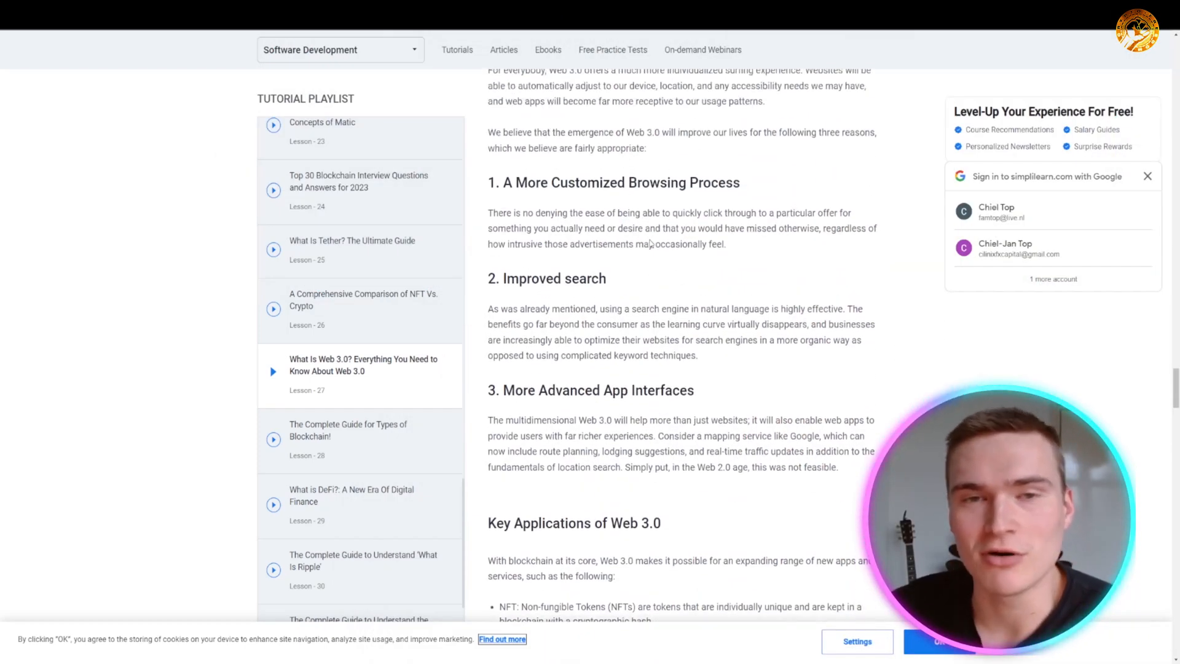
scroll("down", 3)
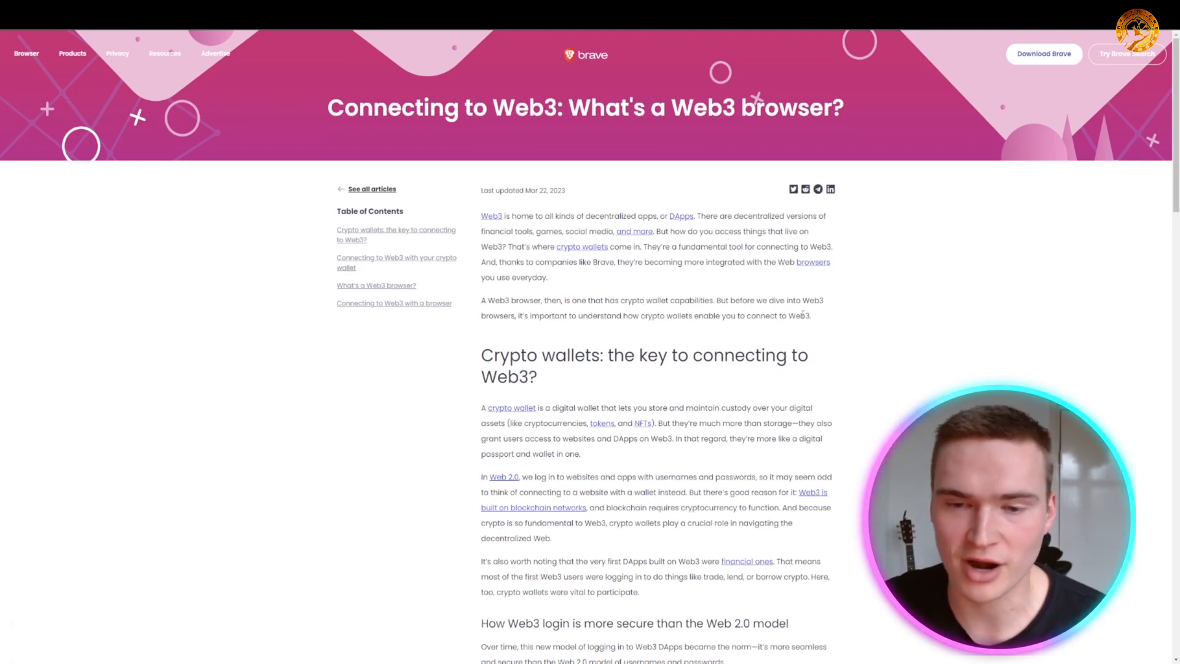
scroll("down", 3)
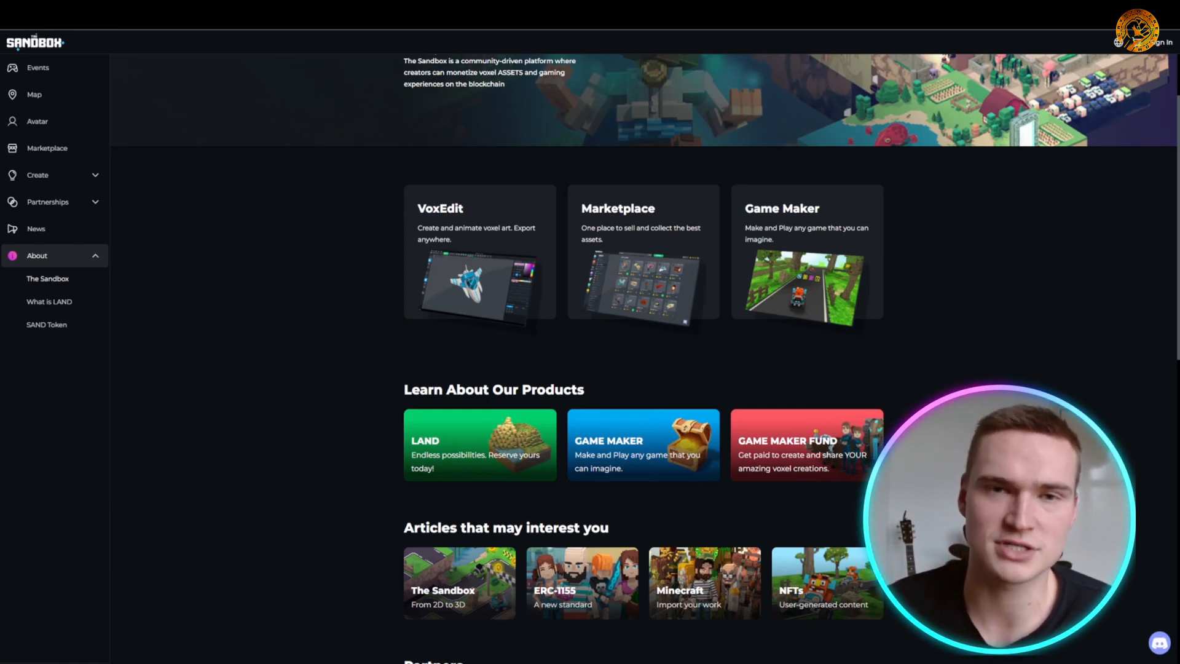
scroll("down", 3)
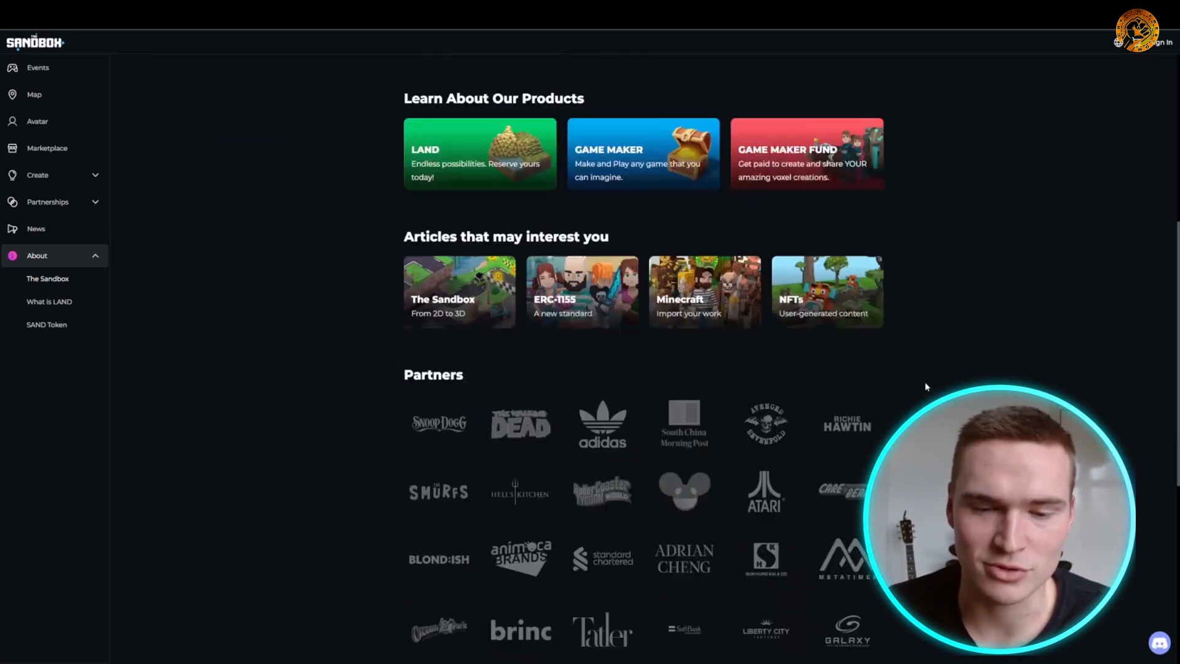
scroll("down", 3)
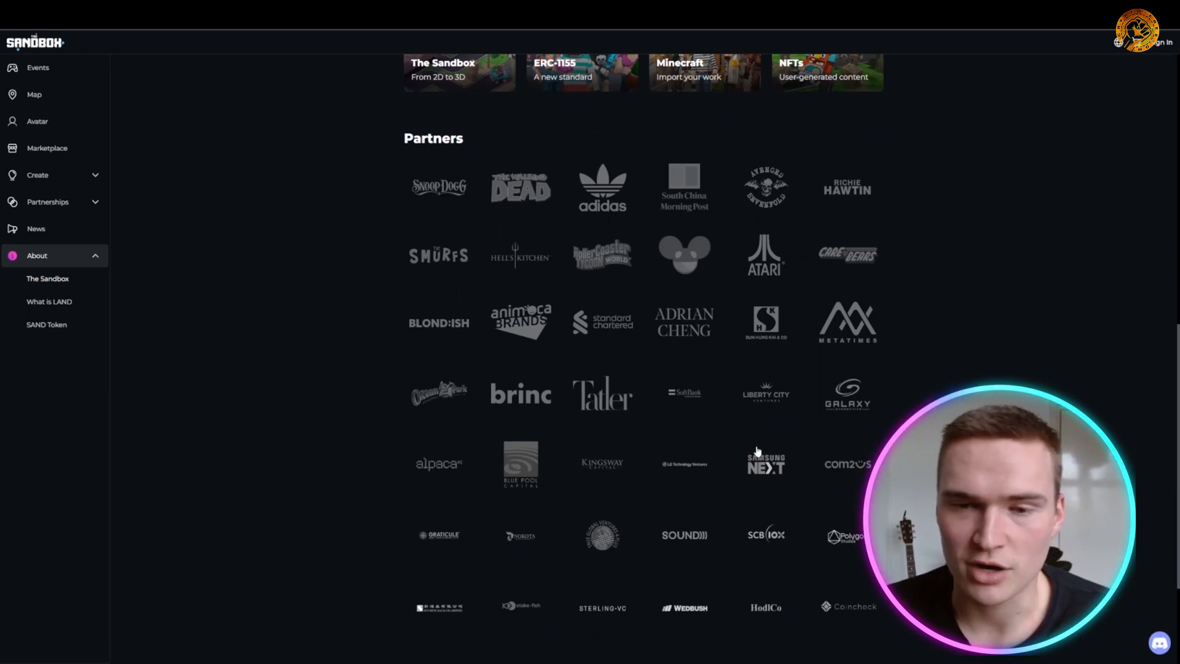
scroll("down", 3)
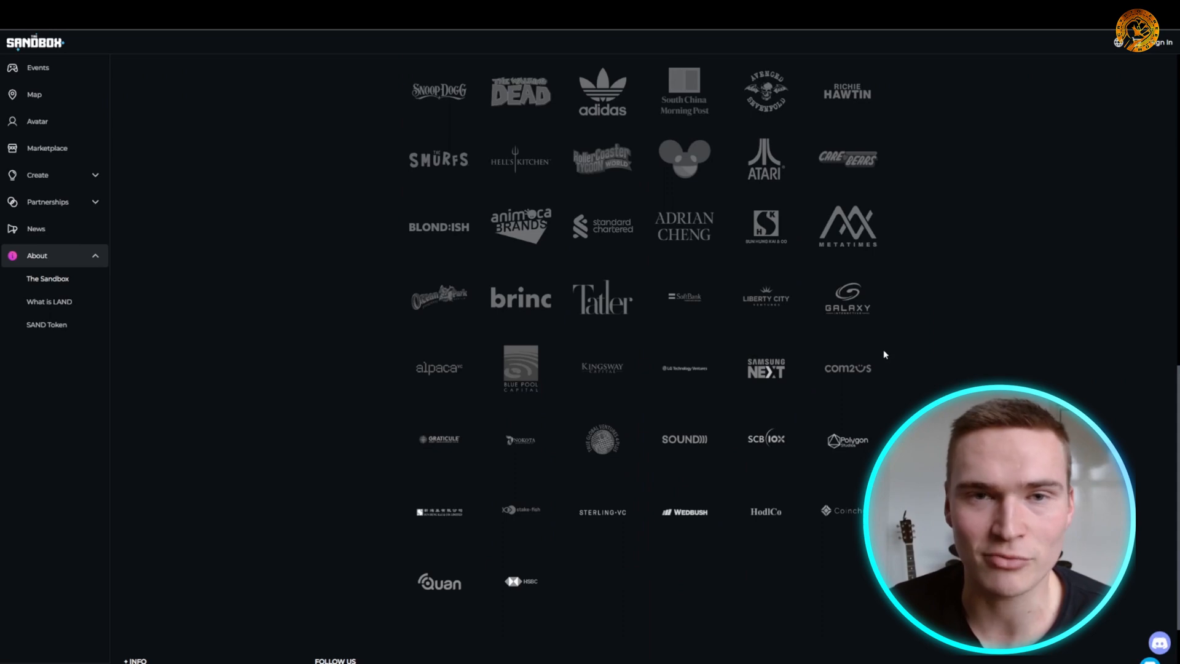
scroll("up", 3)
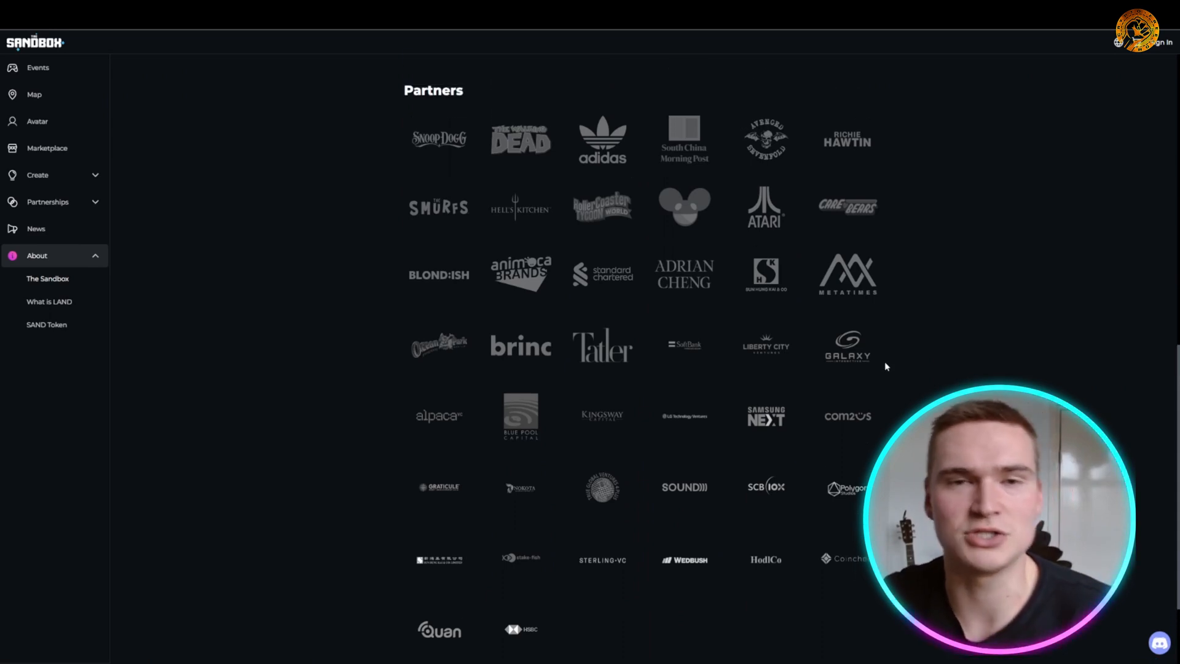